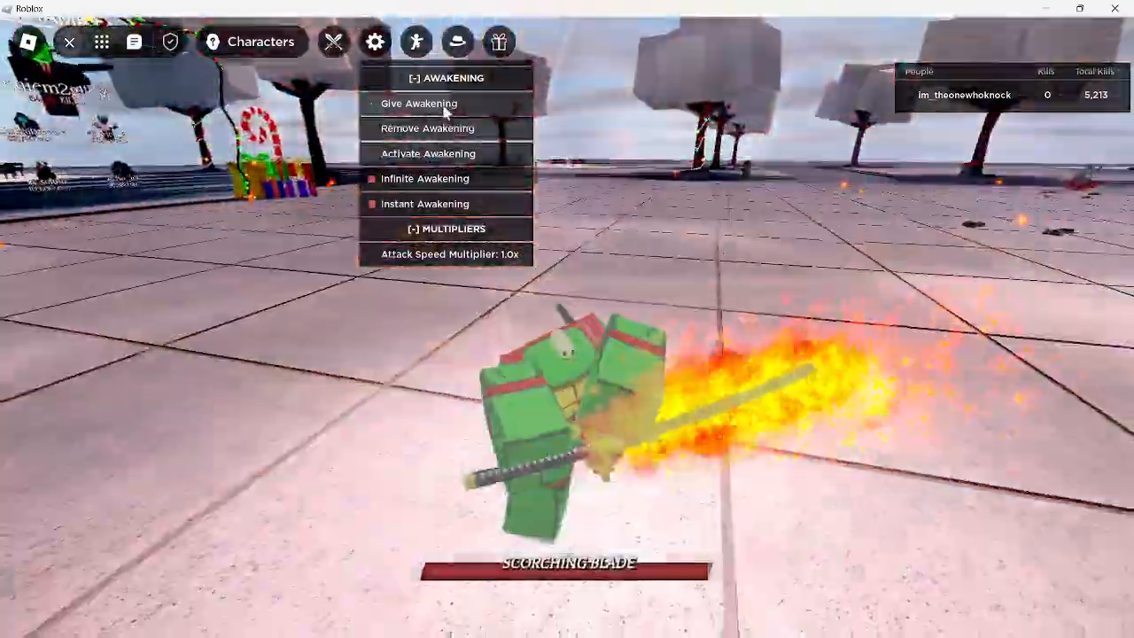
# Give the Roblox character an awakening from the cheat menu
pyautogui.click(418, 103)
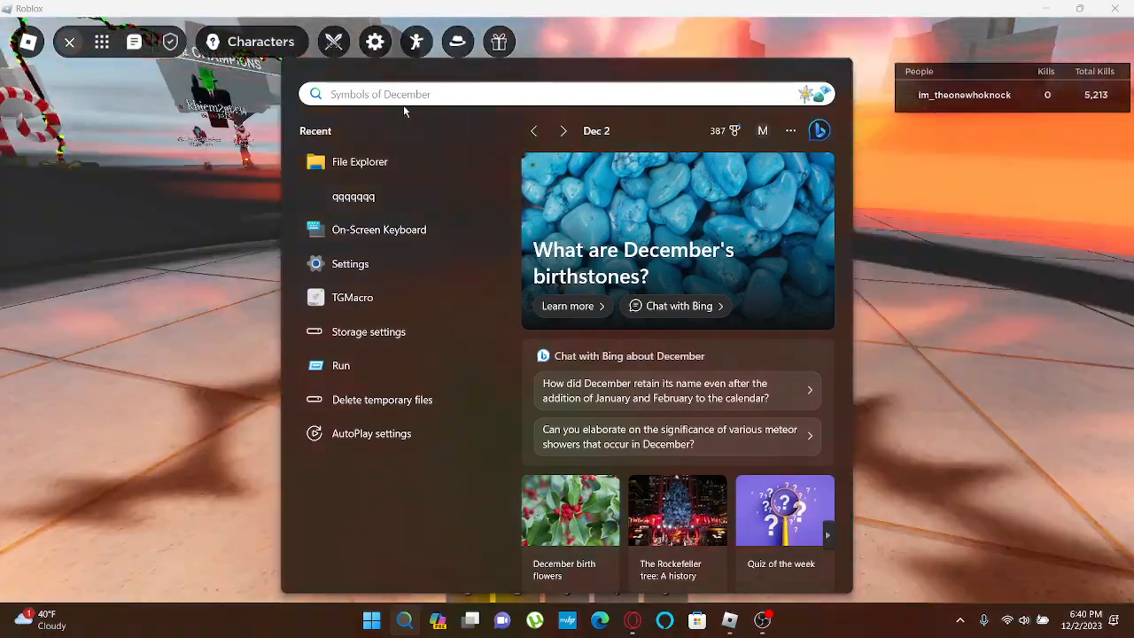
# Search the Start menu for 'auto' to find OP Auto Clicker
pyautogui.write('auto')
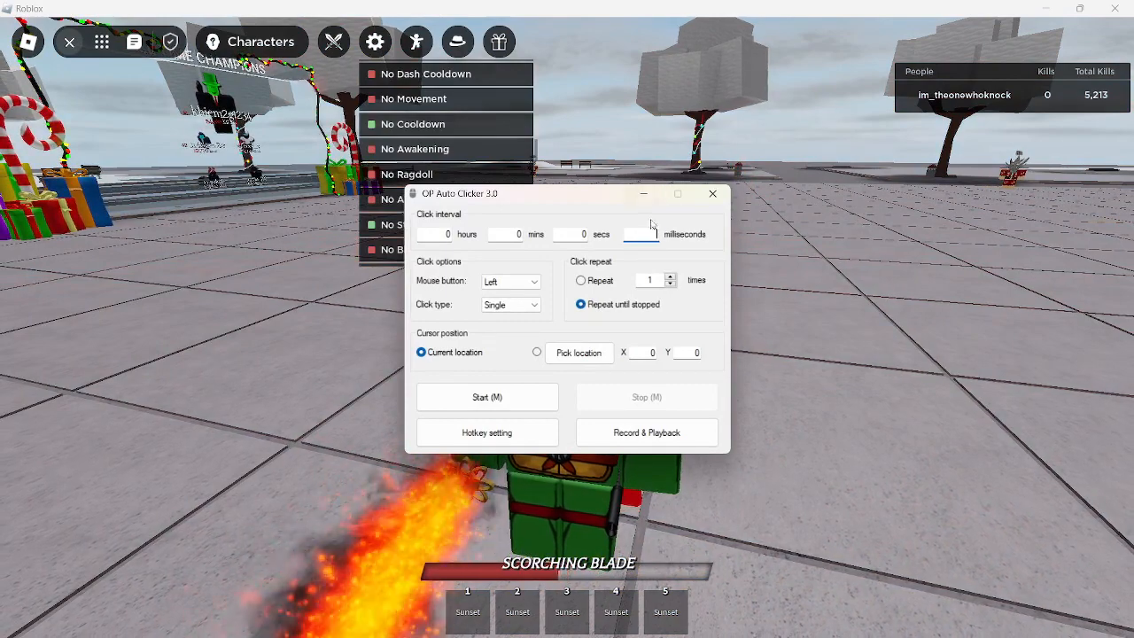
# Set OP Auto Clicker to a 1 ms interval, repeating until stopped, and minimize it
pyautogui.click(712, 193)
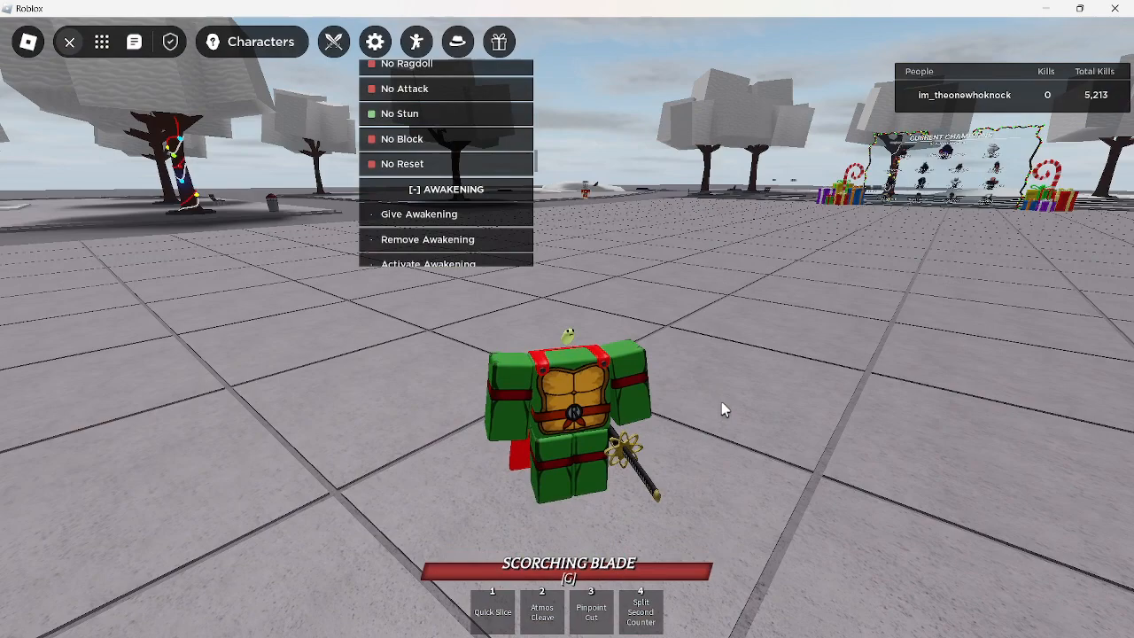
# Refocus Roblox and repeatedly trigger Give Awakening until red distorted effects flood the arena
pyautogui.click(418, 214)
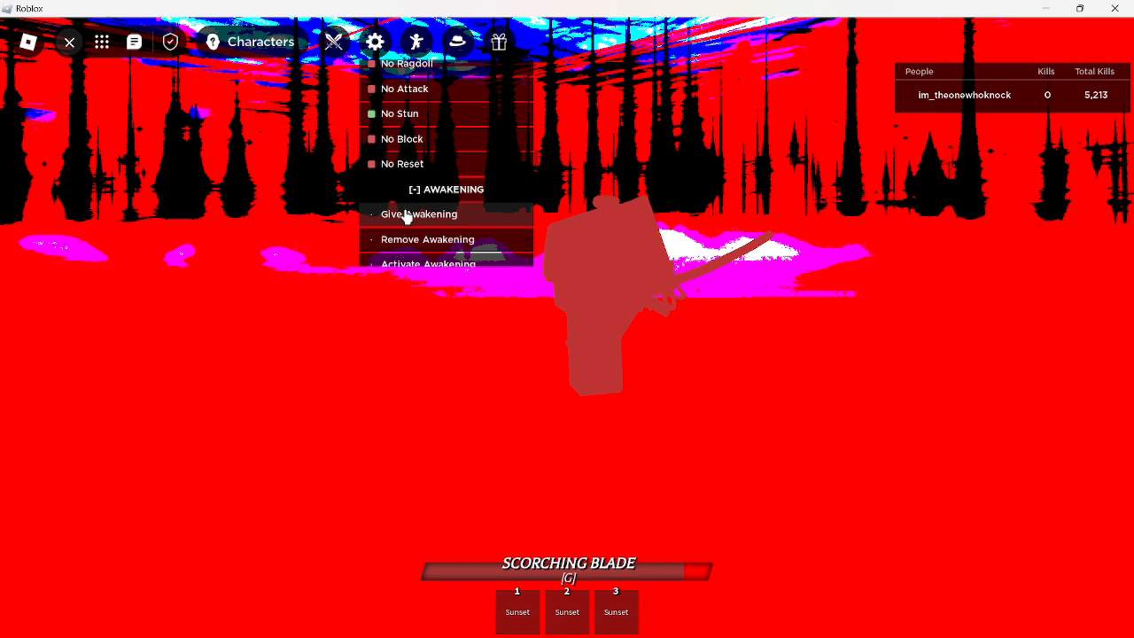
pyautogui.click(418, 213)
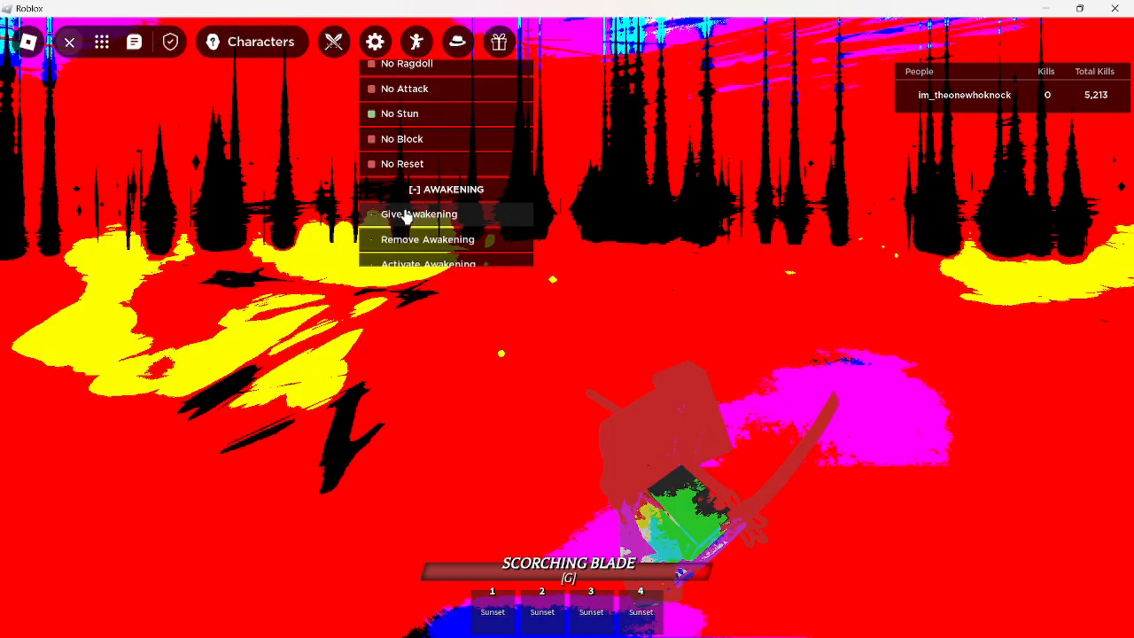